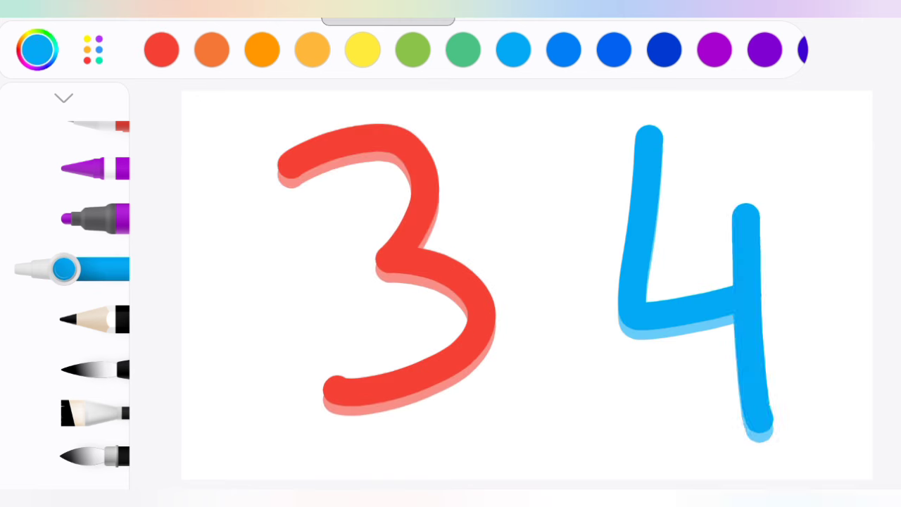
- Write 3 through 13 in changing swatch colours, clearing between numbers, ending with a purple 13
{"action": "left_click", "coordinate": [714, 49]}
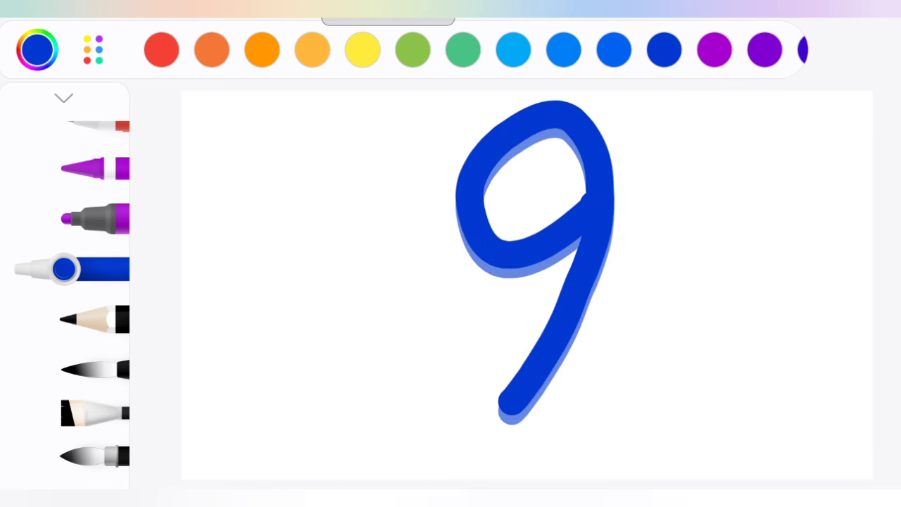
{"action": "left_click", "coordinate": [714, 49]}
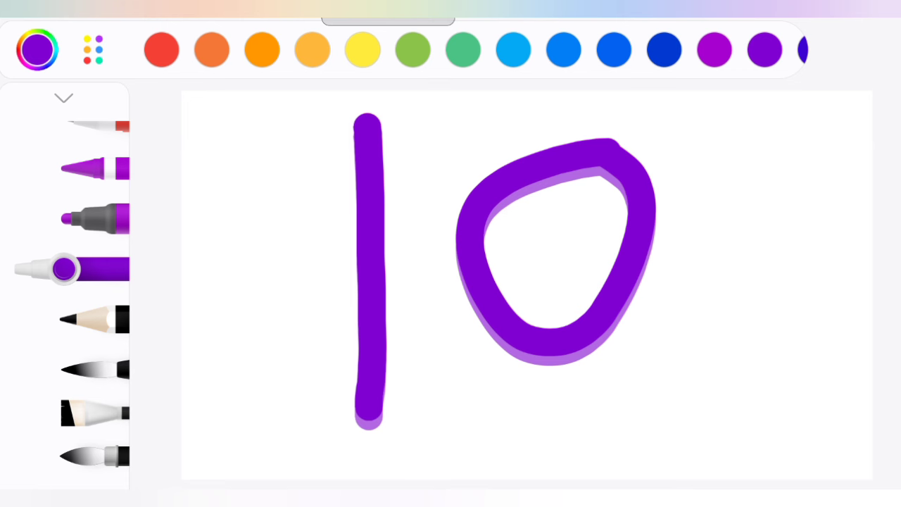
{"action": "left_click", "coordinate": [412, 49]}
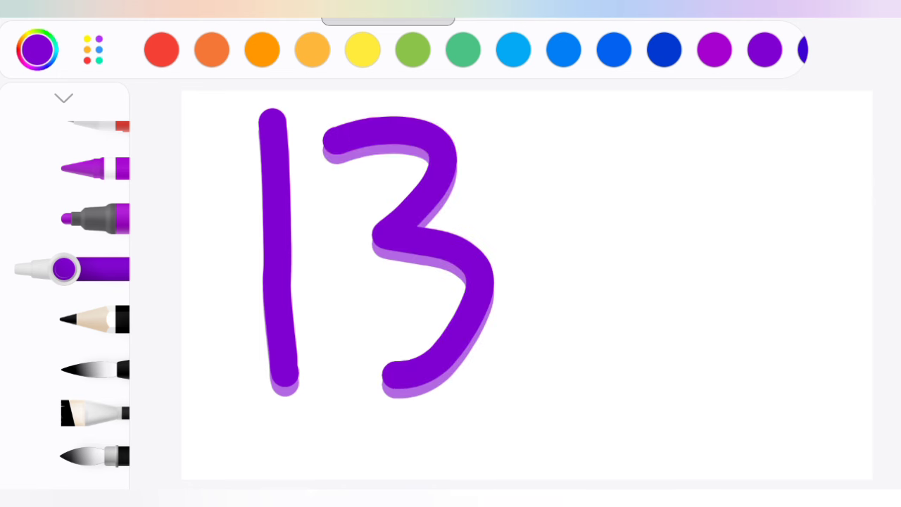
- Pick a new swatch and keep counting up to a blue 33 beside a green 34
{"action": "left_click", "coordinate": [161, 49]}
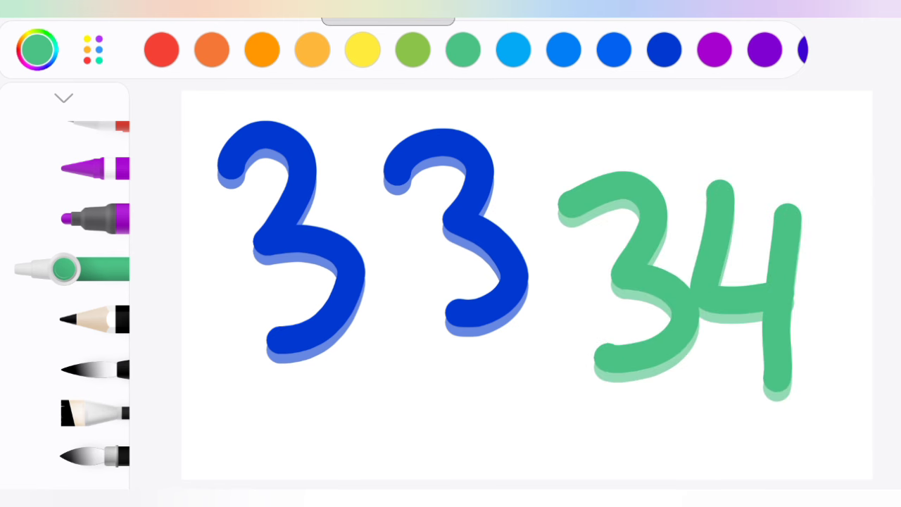
- Draw the marker strokes for 35 through 45, finishing with a black 45
{"action": "left_click", "coordinate": [161, 50]}
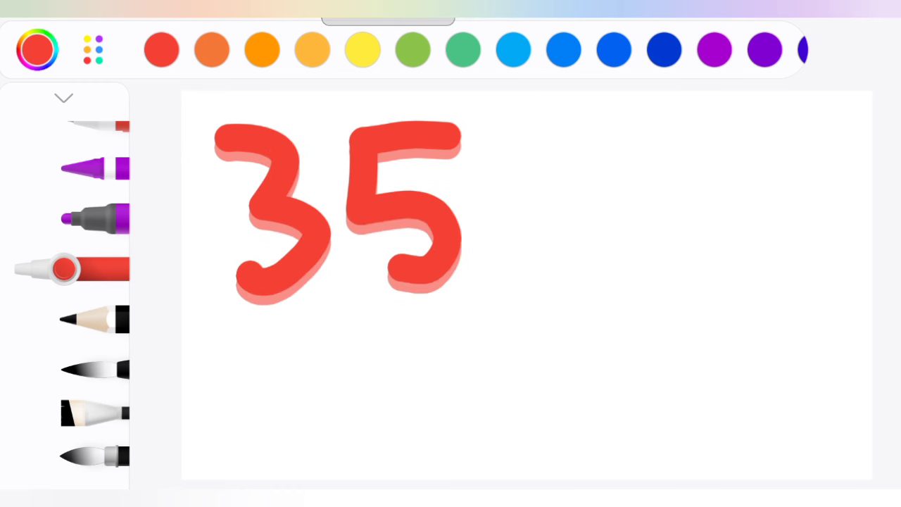
{"action": "left_click_drag", "start_coordinate": [556, 246], "coordinate": [661, 380]}
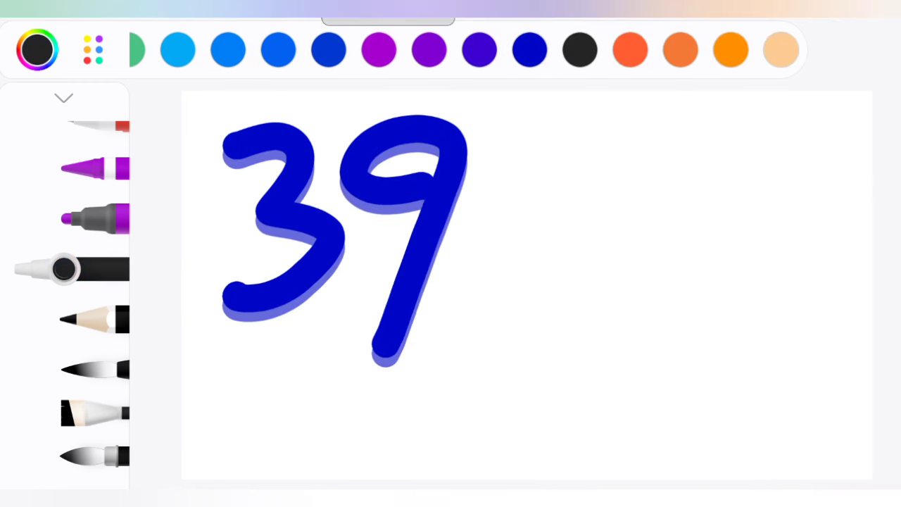
{"action": "left_click_drag", "start_coordinate": [619, 225], "coordinate": [774, 443]}
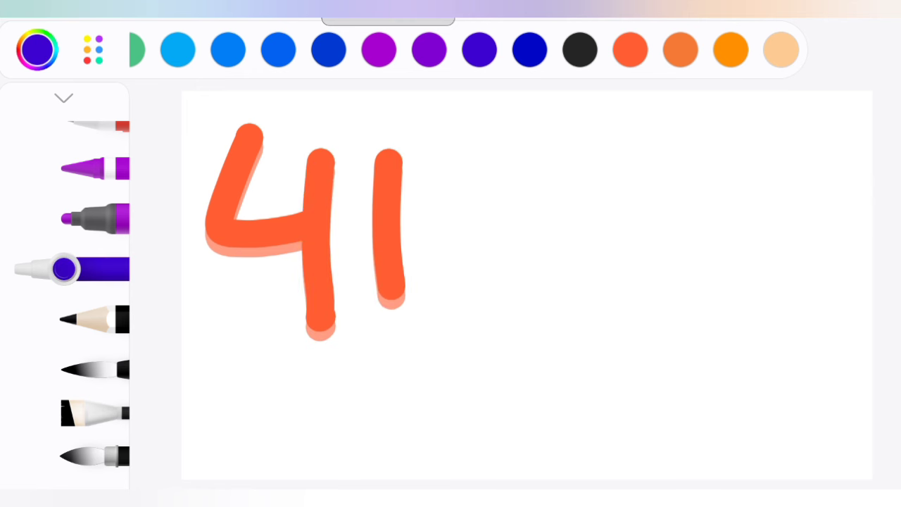
{"action": "left_click_drag", "start_coordinate": [577, 243], "coordinate": [795, 436]}
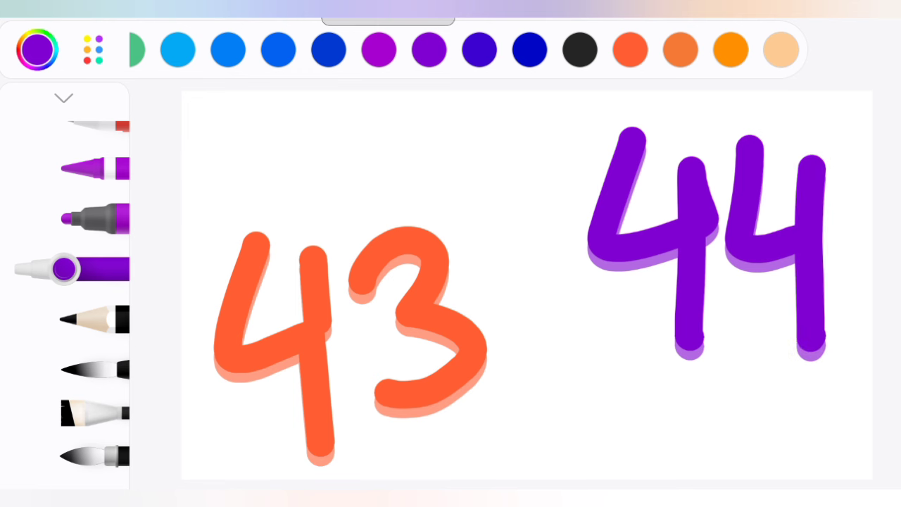
{"action": "left_click", "coordinate": [36, 50]}
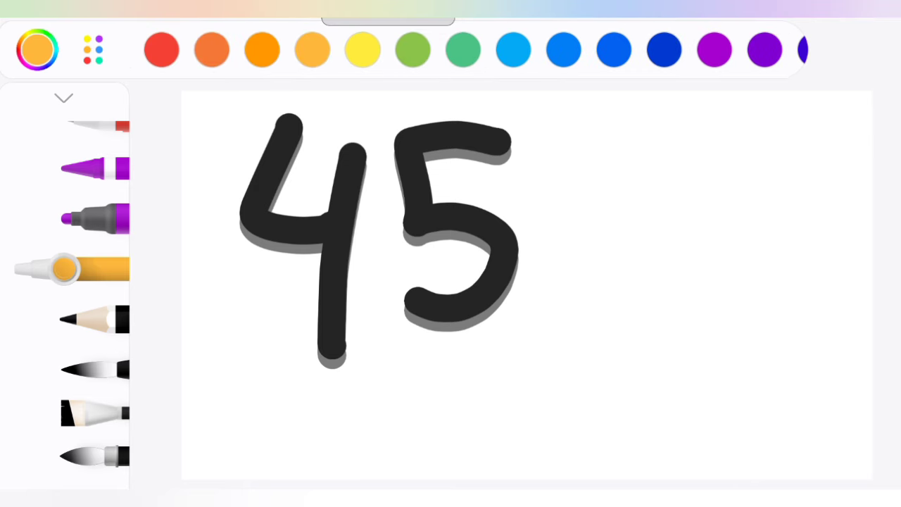
- Write 48 in blue beside the green 47, then switch the marker to red
{"action": "left_click_drag", "start_coordinate": [634, 204], "coordinate": [647, 437]}
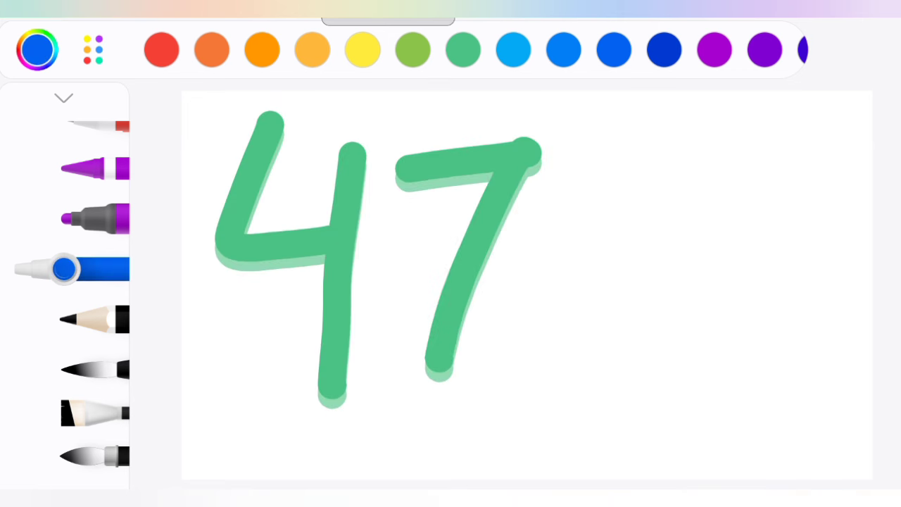
{"action": "left_click_drag", "start_coordinate": [613, 190], "coordinate": [774, 387]}
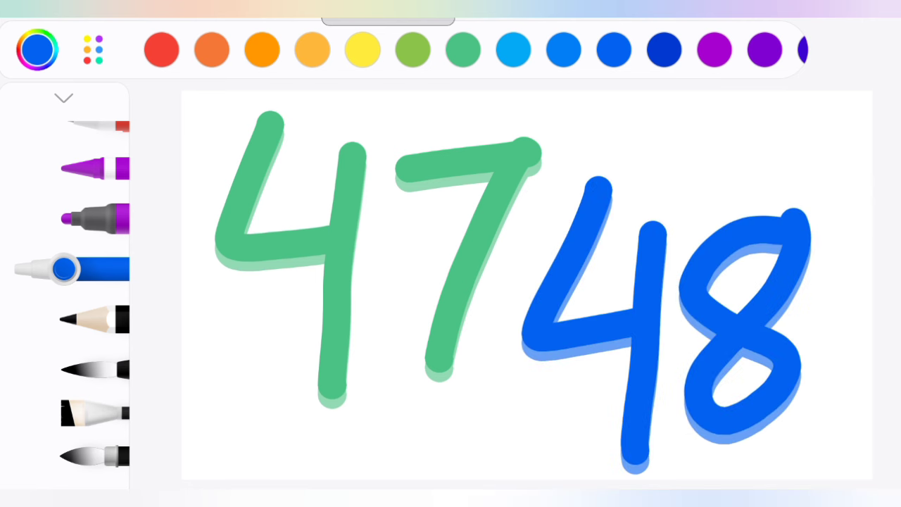
{"action": "left_click", "coordinate": [714, 49]}
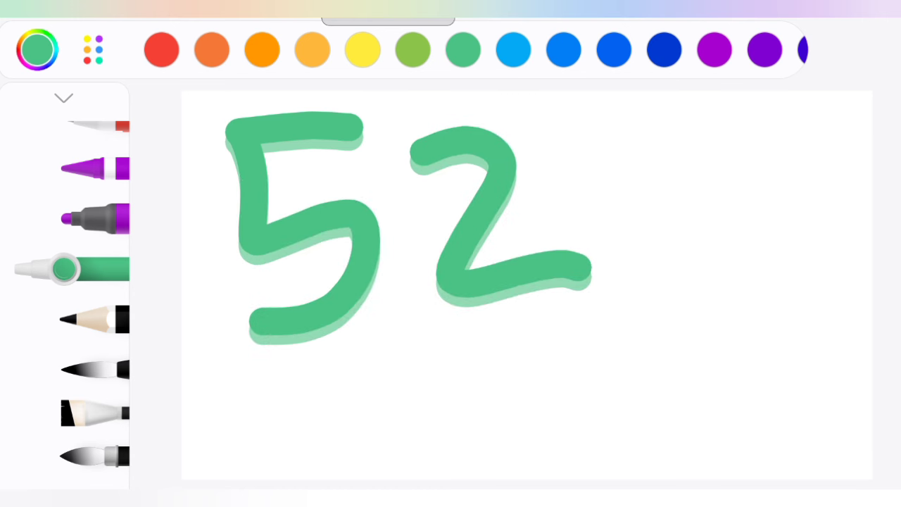
{"action": "left_click", "coordinate": [161, 49]}
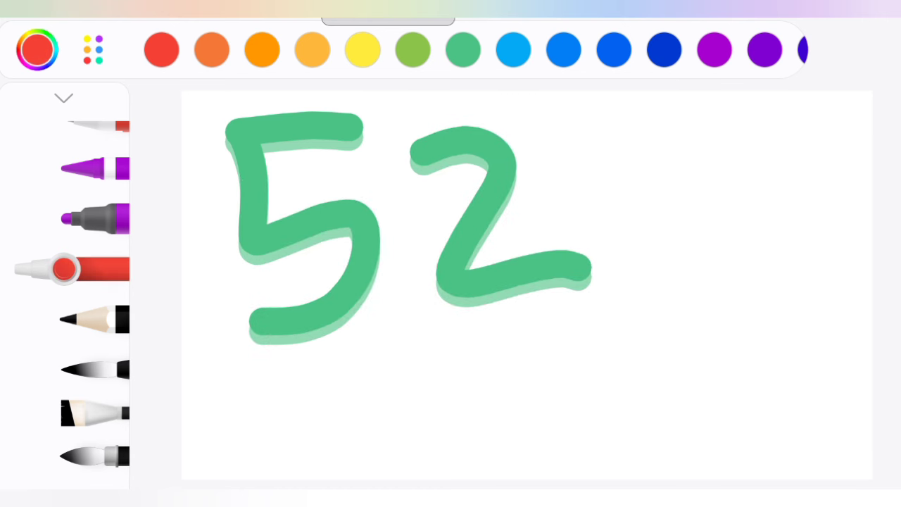
{"action": "left_click", "coordinate": [162, 50]}
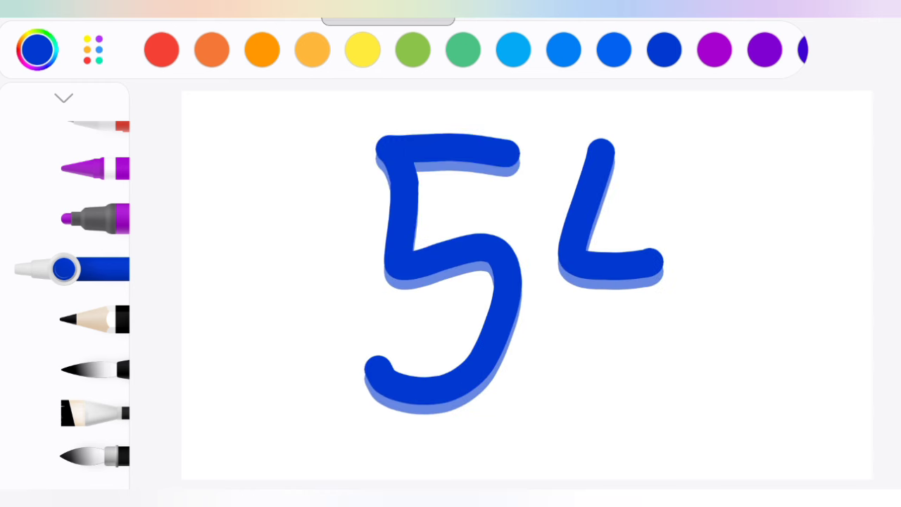
- Clear the finished number, draw the slanted stroke of a 7, and clear again
{"action": "left_click", "coordinate": [713, 49]}
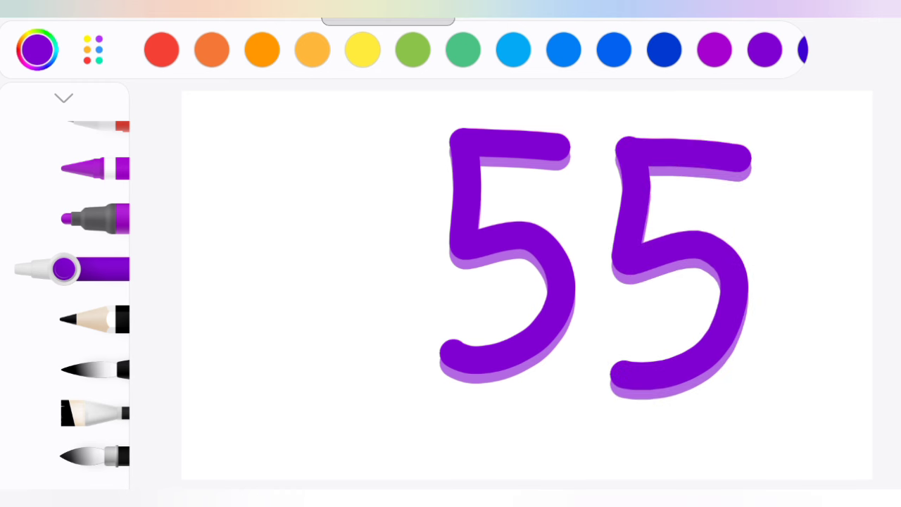
{"action": "left_click", "coordinate": [161, 49]}
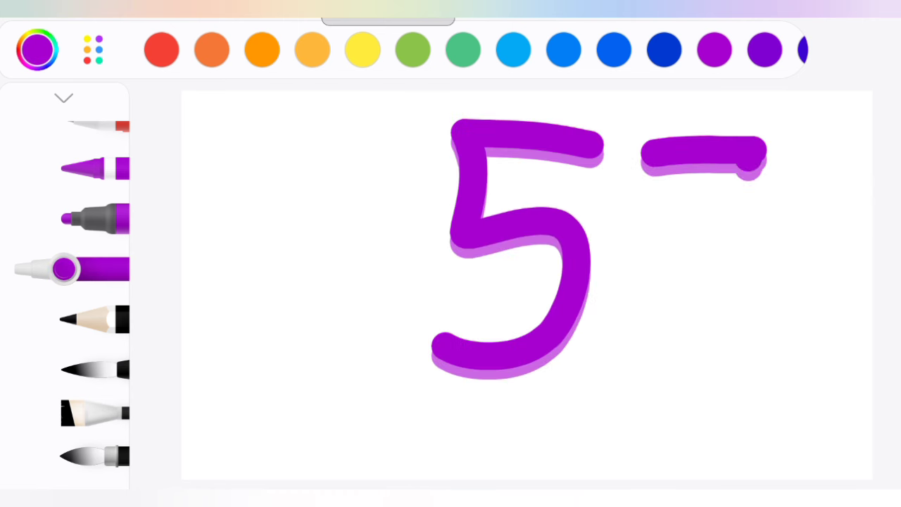
{"action": "left_click_drag", "start_coordinate": [753, 155], "coordinate": [654, 387]}
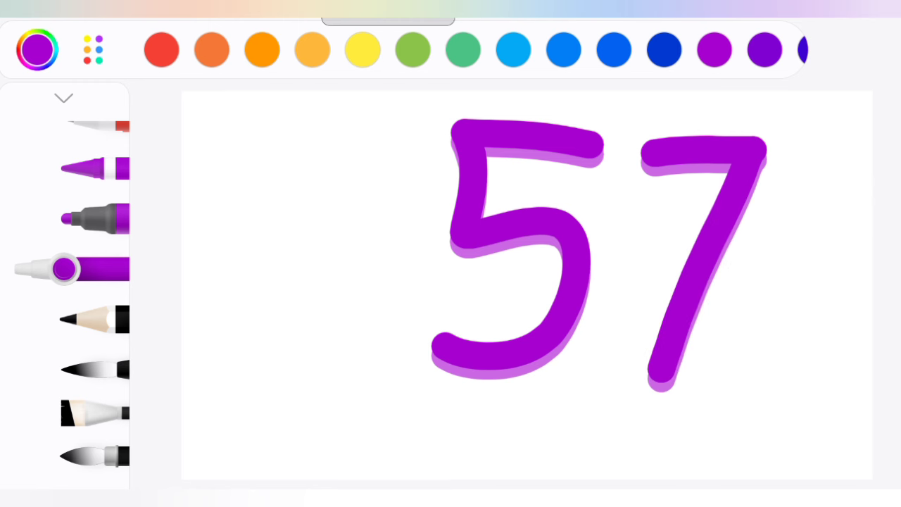
{"action": "left_click", "coordinate": [363, 49]}
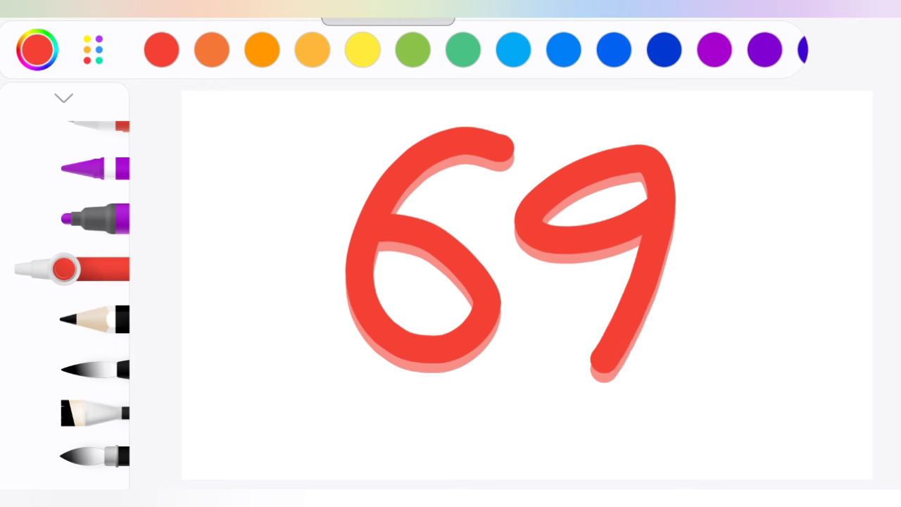
- Clear the previous number and draw a red 69
{"action": "left_click", "coordinate": [463, 50]}
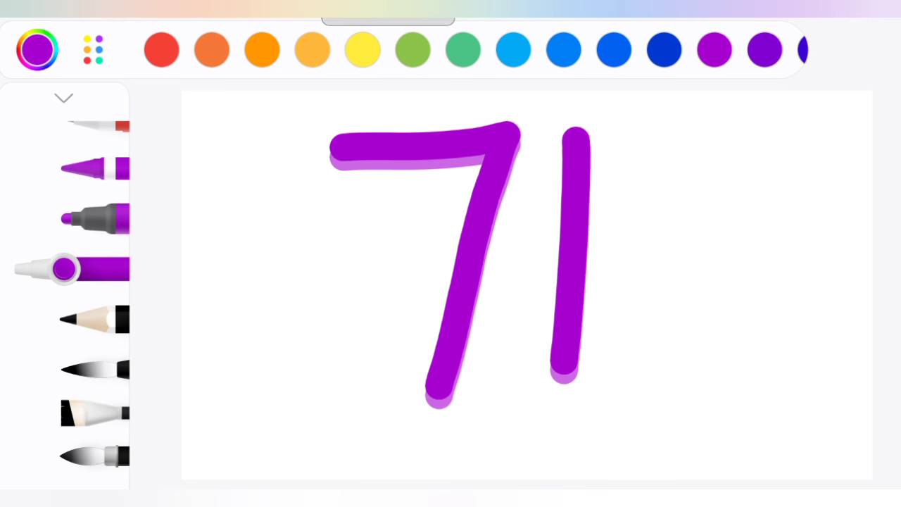
- Erase the purple 71 and draw 72 in green
{"action": "left_click", "coordinate": [463, 50]}
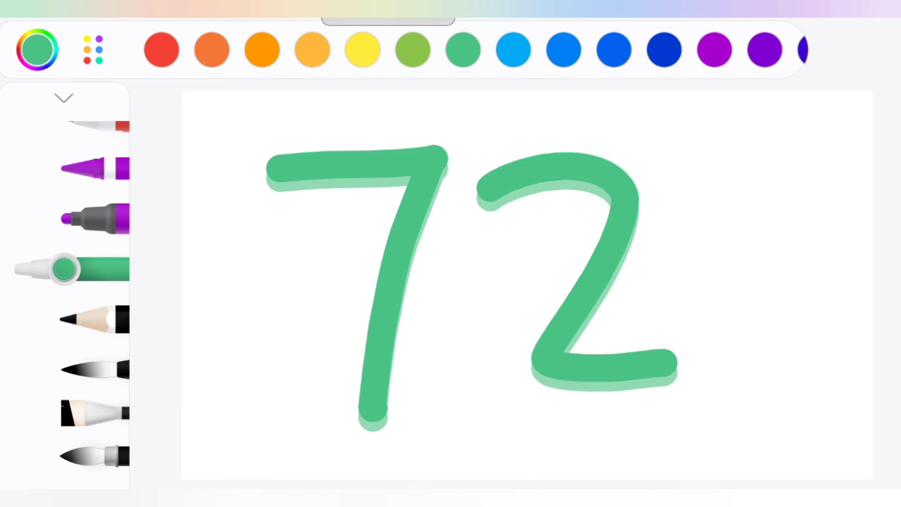
{"action": "left_click", "coordinate": [715, 49]}
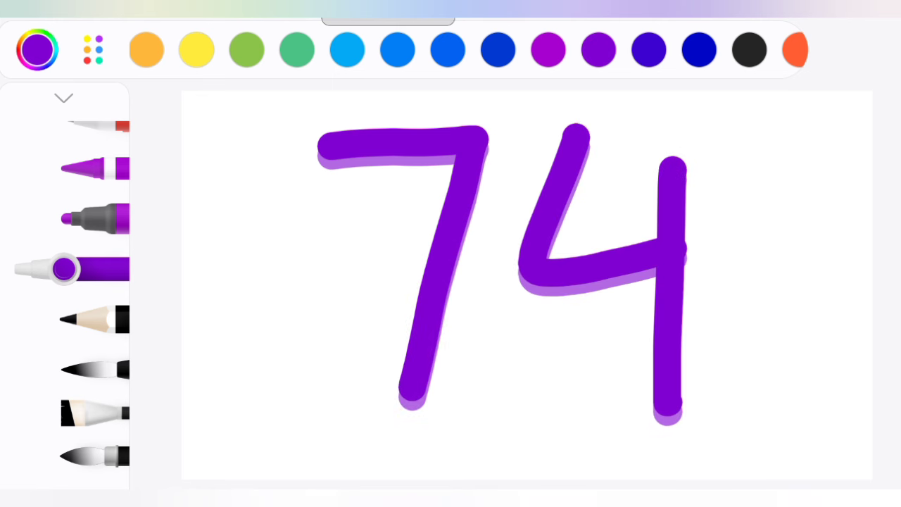
- Erase the purple 74, keep counting, and draw 77 in green
{"action": "left_click", "coordinate": [749, 49]}
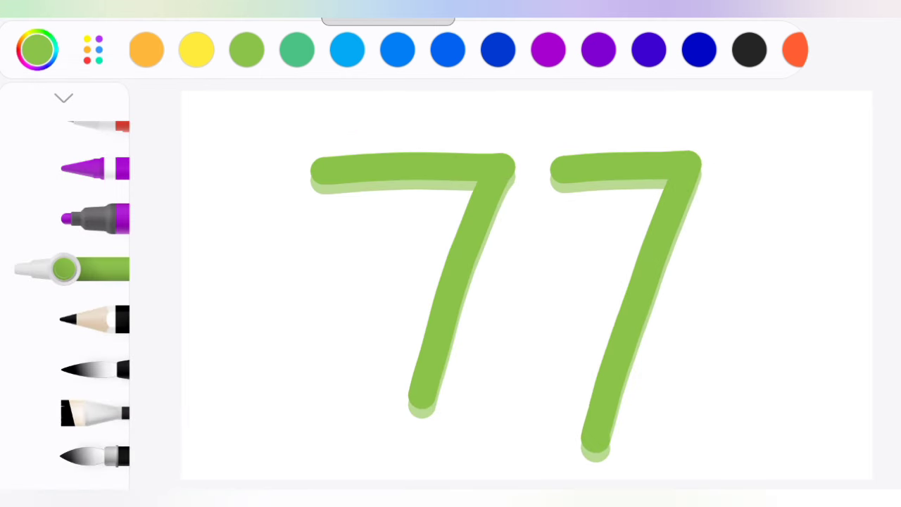
{"action": "left_click", "coordinate": [748, 49]}
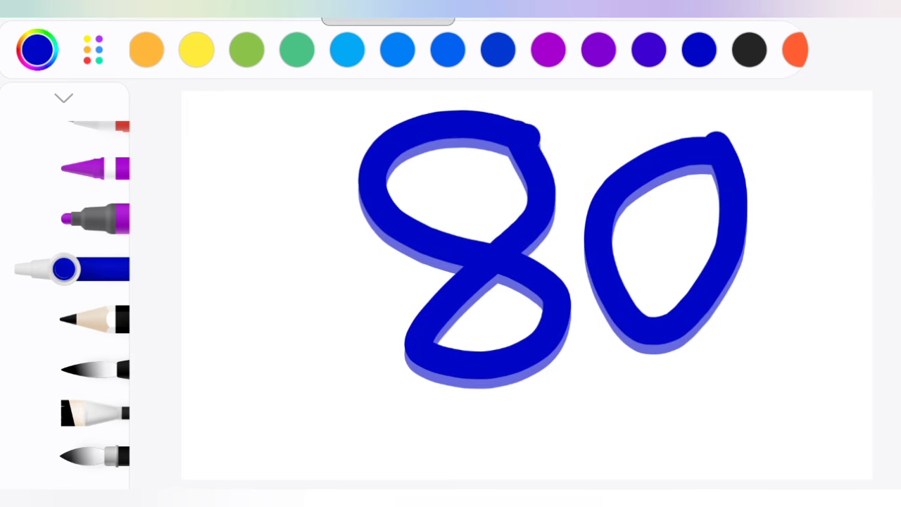
- Draw 80 through a red 84, then start 85 with a blue 8
{"action": "left_click", "coordinate": [749, 50]}
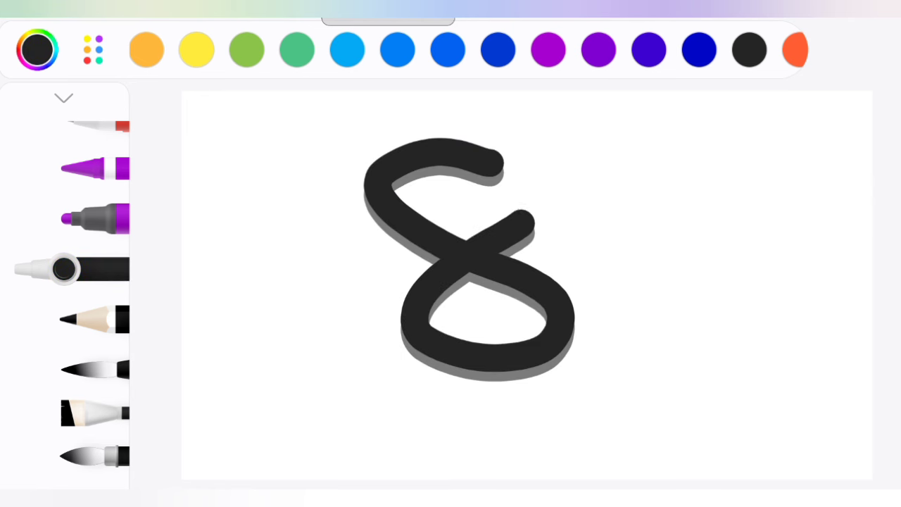
{"action": "left_click_drag", "start_coordinate": [626, 155], "coordinate": [630, 381]}
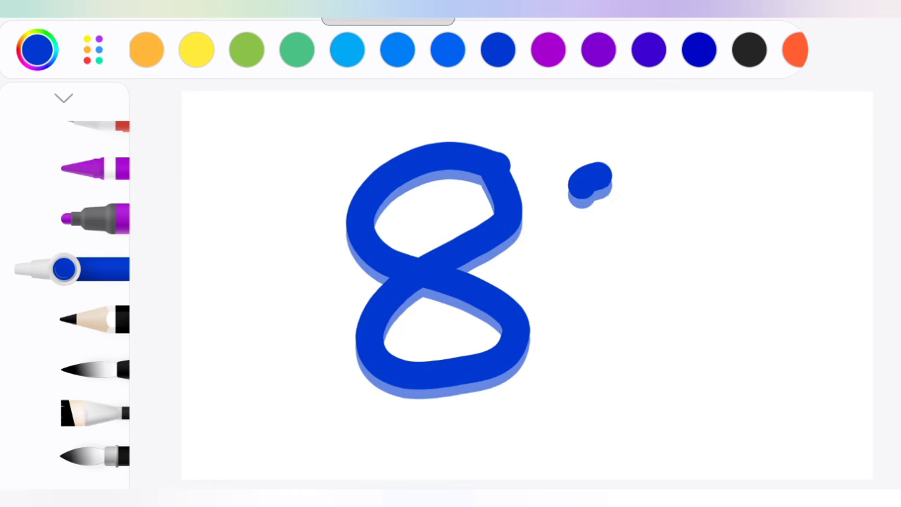
{"action": "left_click_drag", "start_coordinate": [591, 176], "coordinate": [711, 366]}
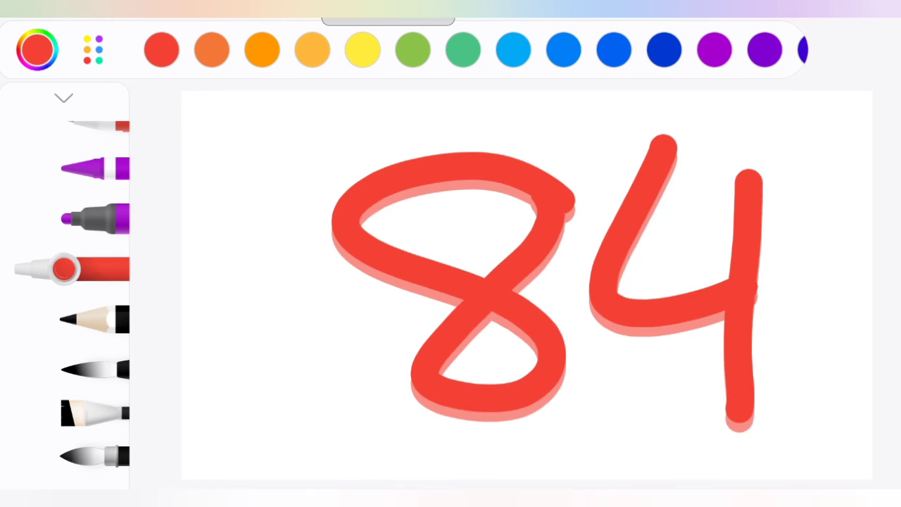
{"action": "left_click", "coordinate": [614, 49]}
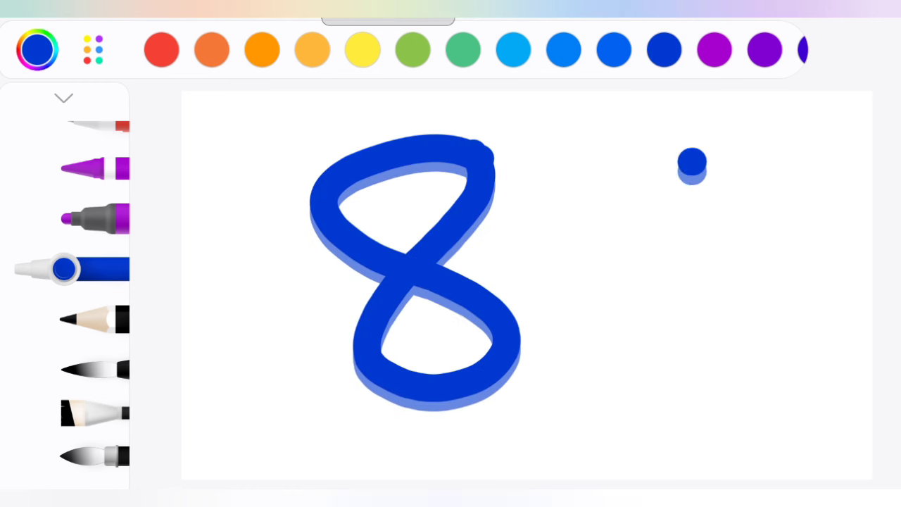